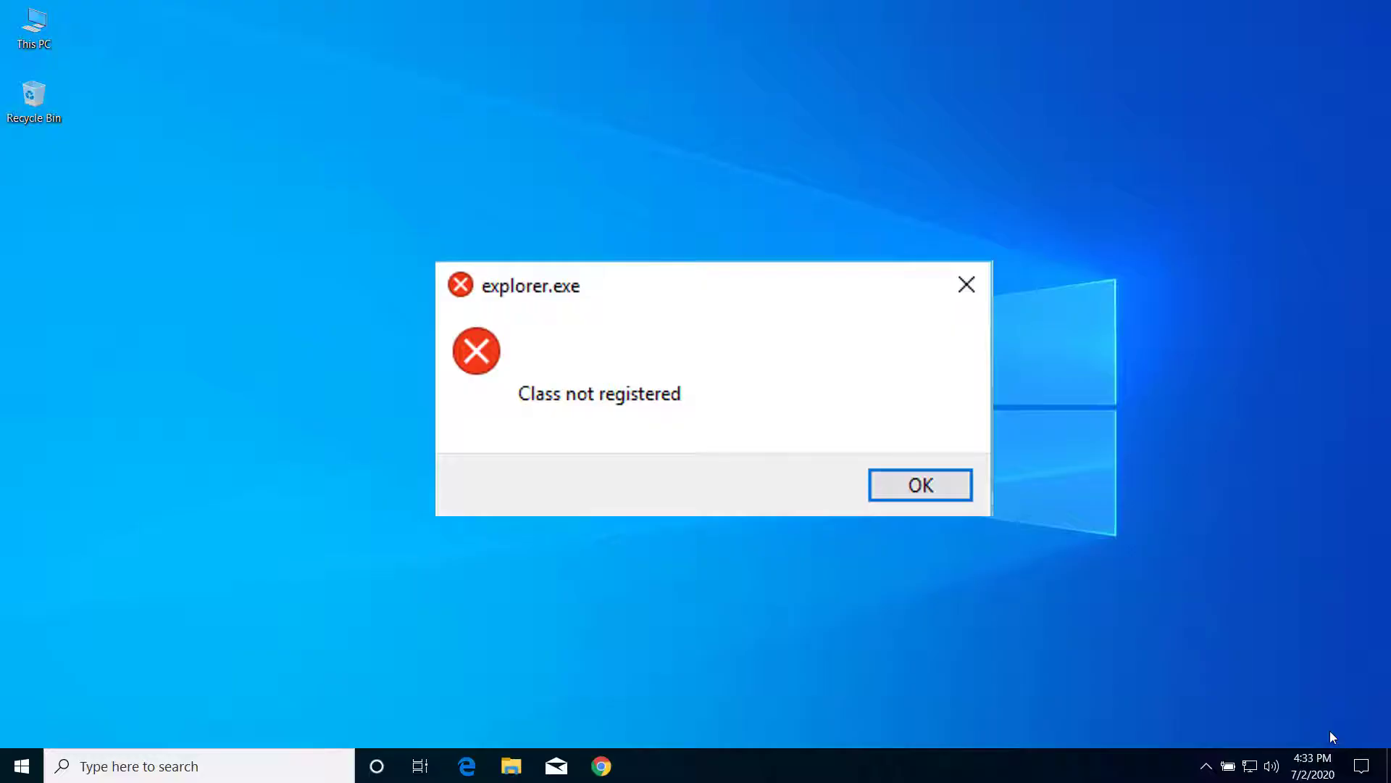
Dismiss the explorer.exe 'Class not registered' error with OK
click(921, 484)
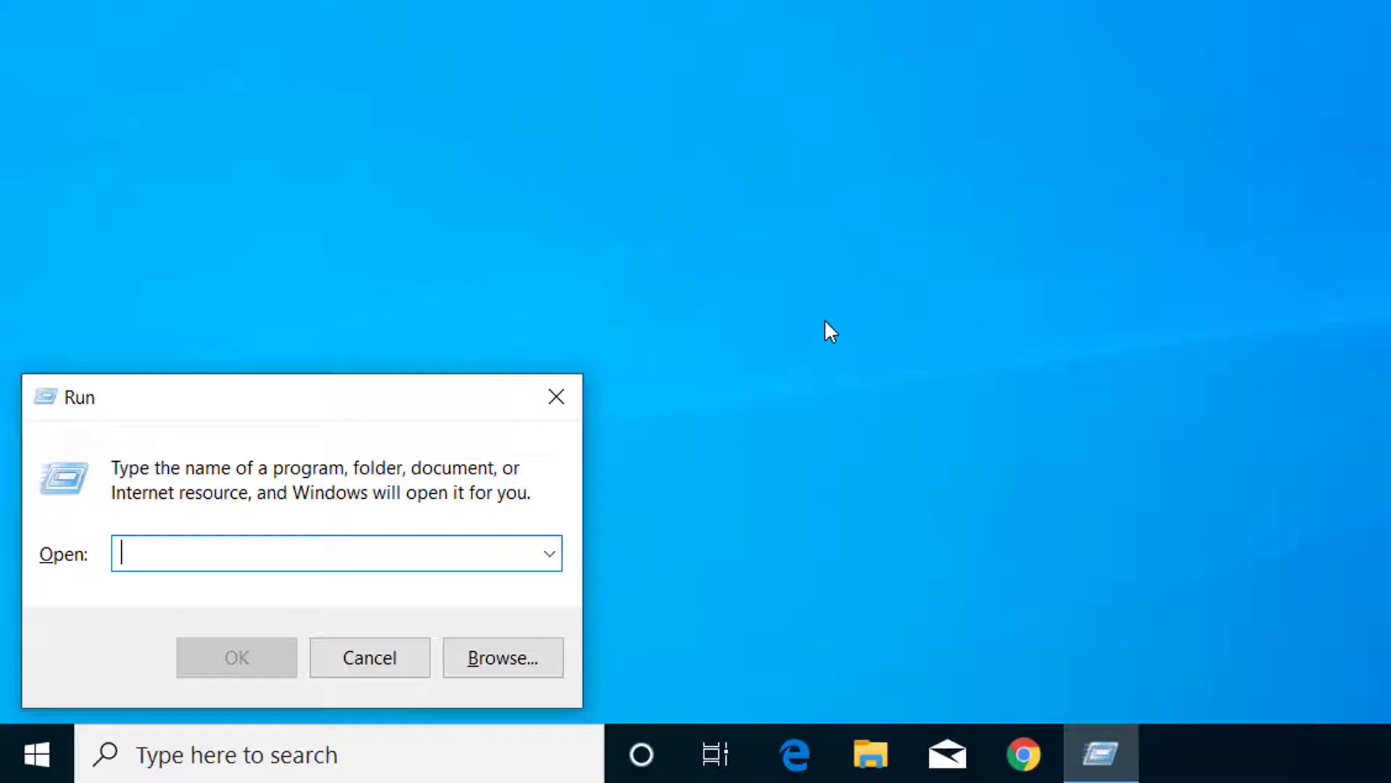
Run 'dcomcnfg' from the Run dialog to launch Component Services
text(dcom)
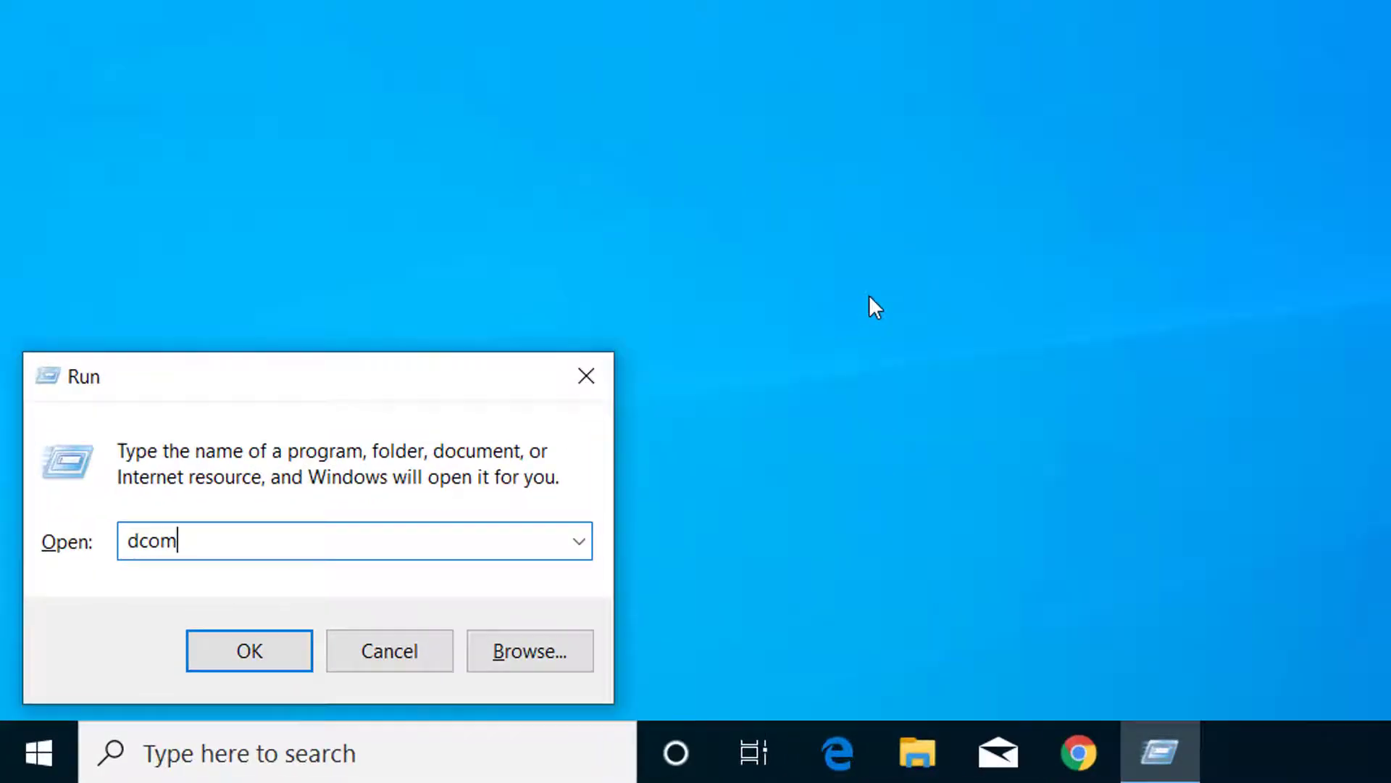
text(c)
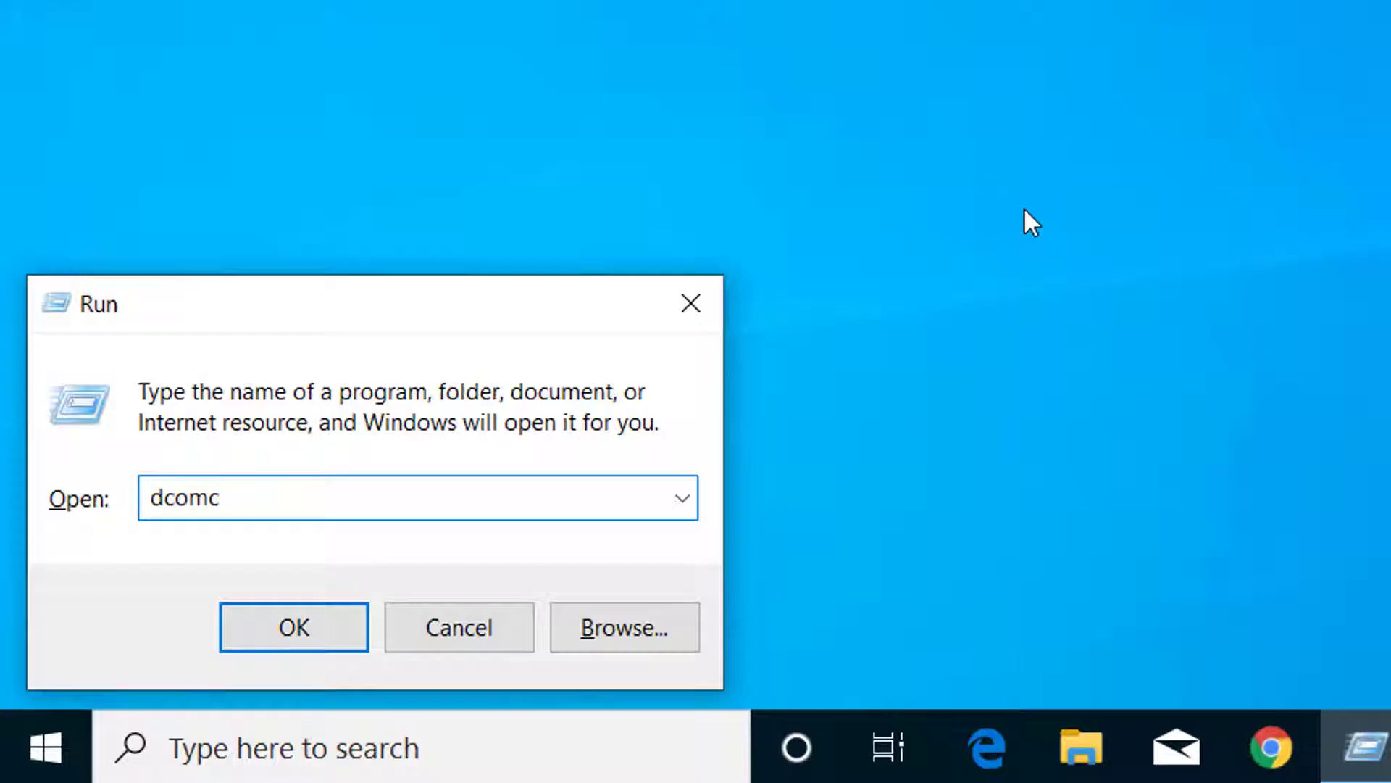
text(nfg)
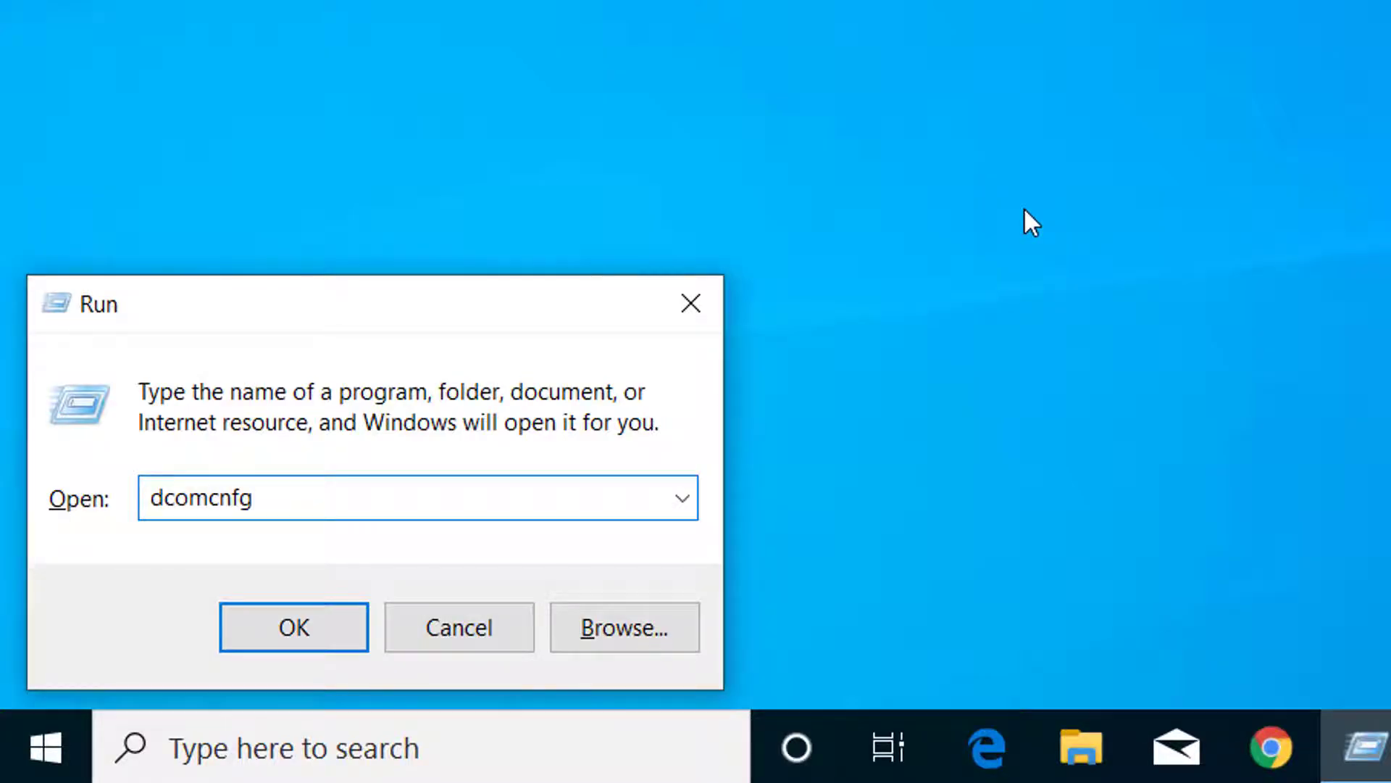
click(294, 627)
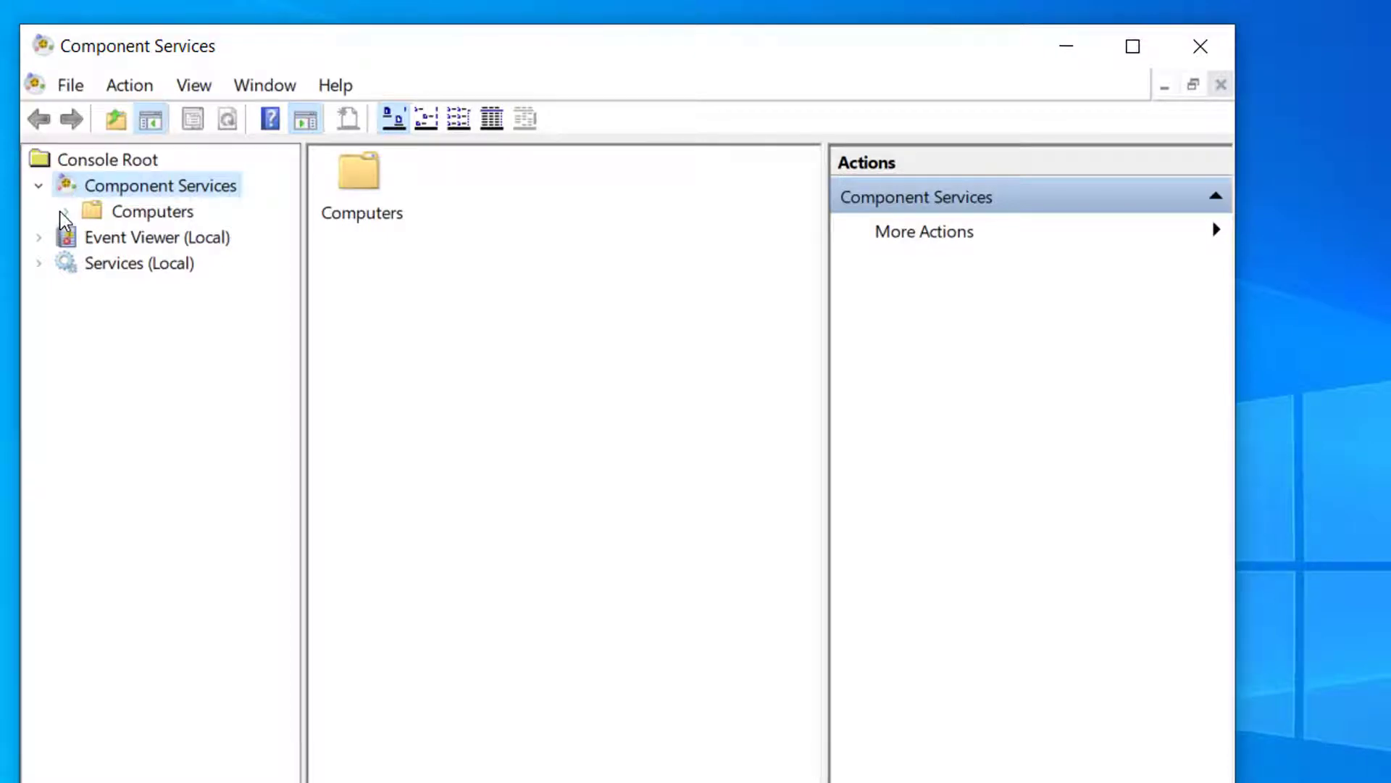
Open DCOM Config under Computers > My Computer, accept the AppID warning, and close Component Services
click(64, 212)
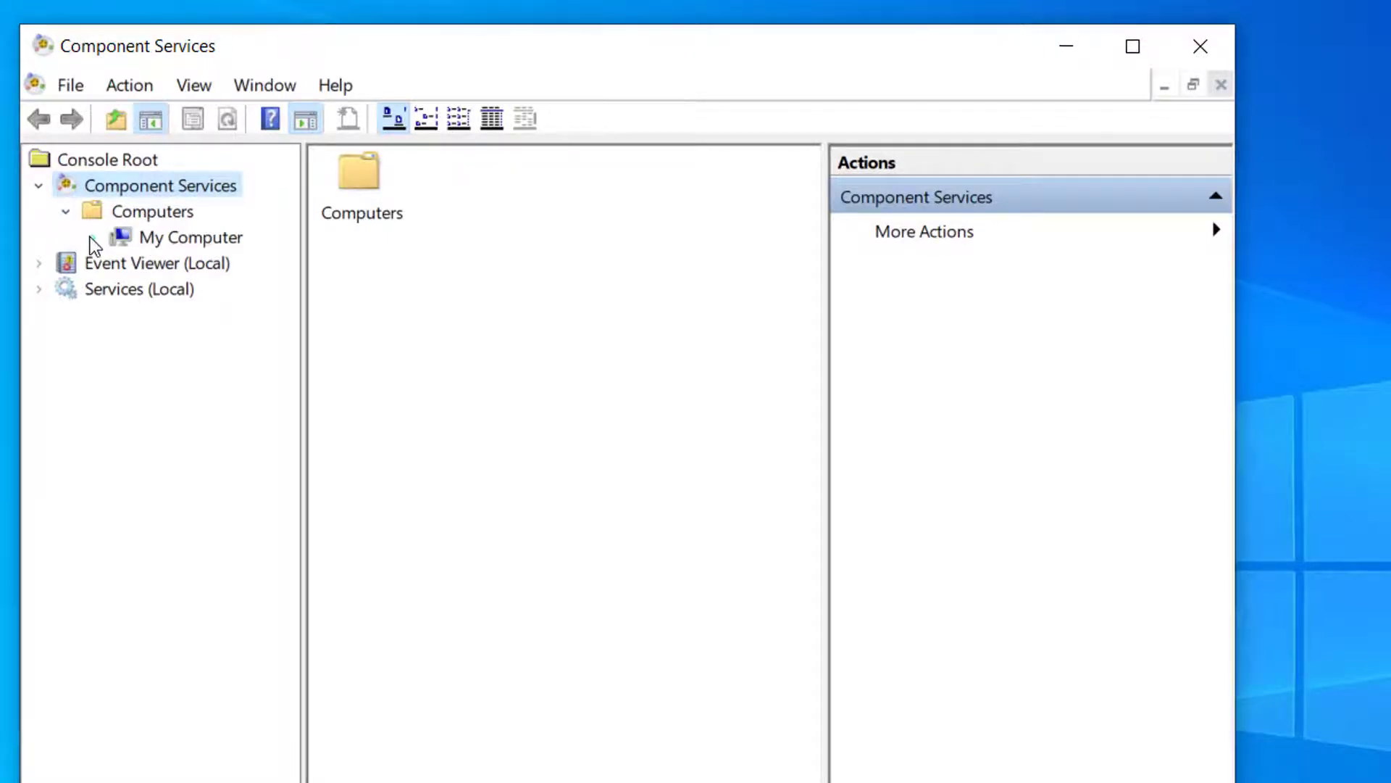
click(97, 237)
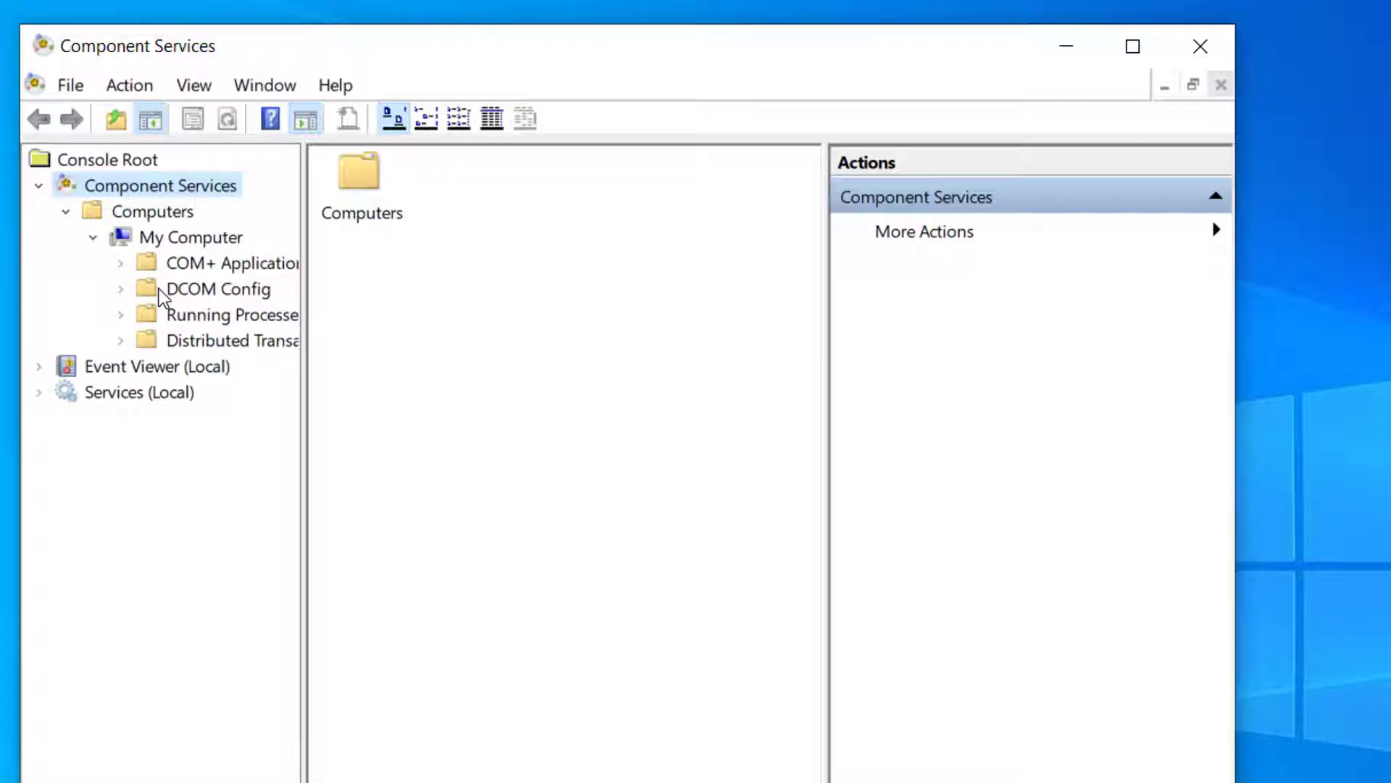
click(218, 289)
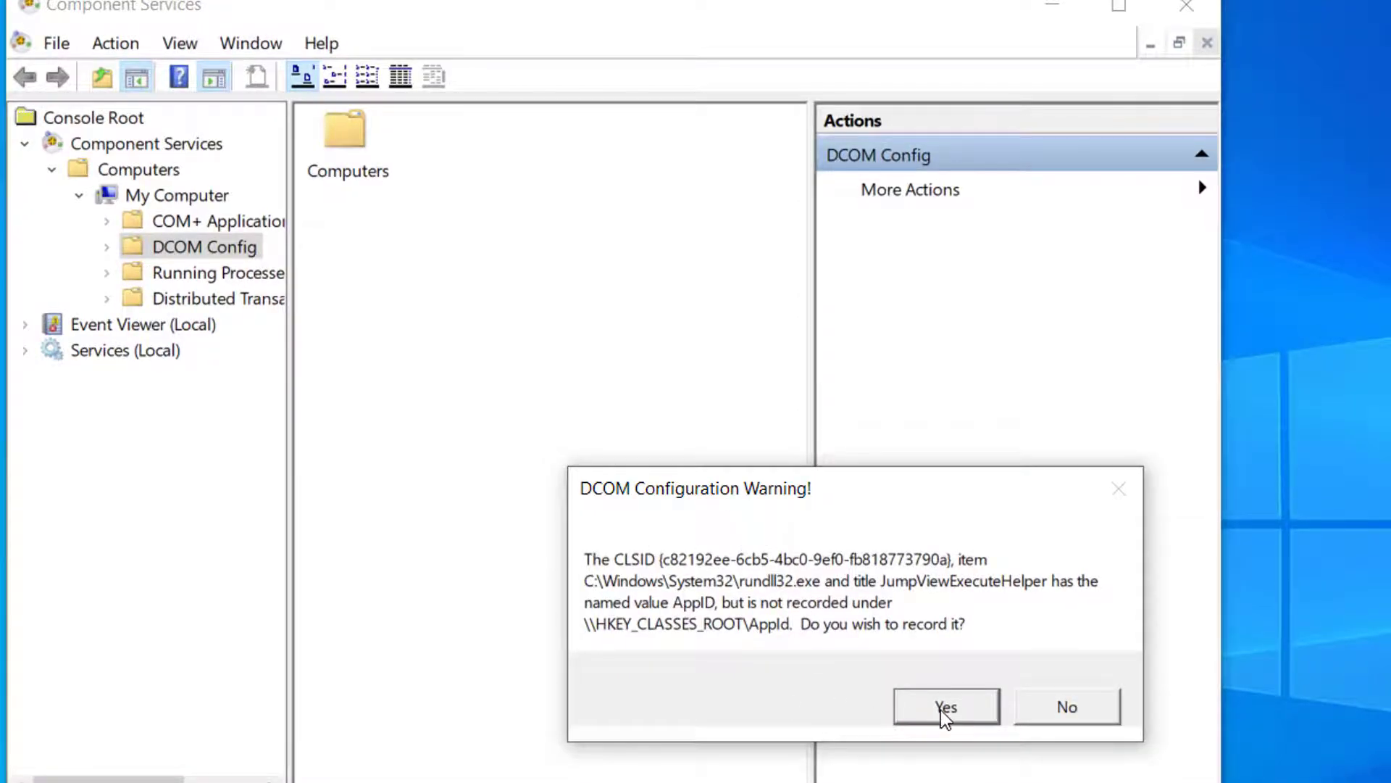
click(947, 707)
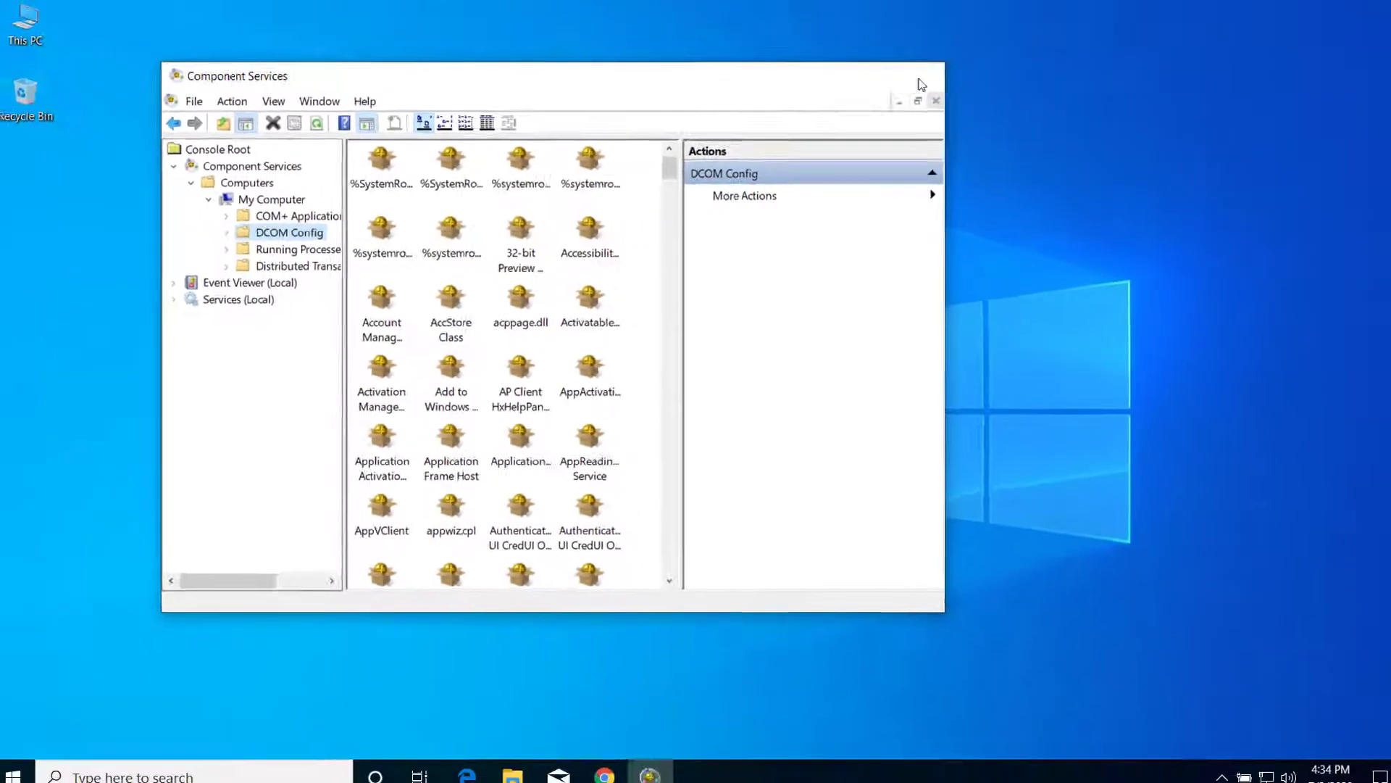
click(936, 100)
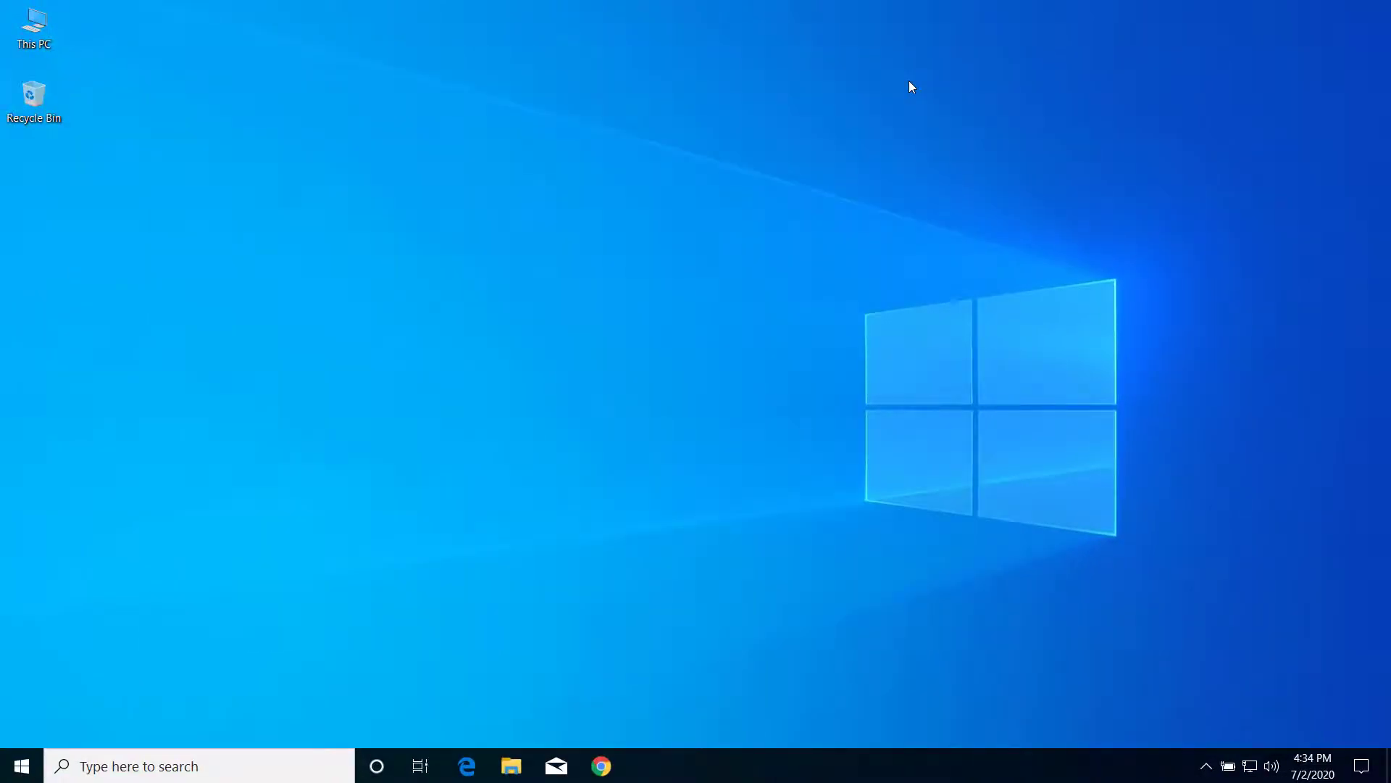
Search 'cmd' in Start and run Command Prompt as administrator, approving UAC
click(20, 764)
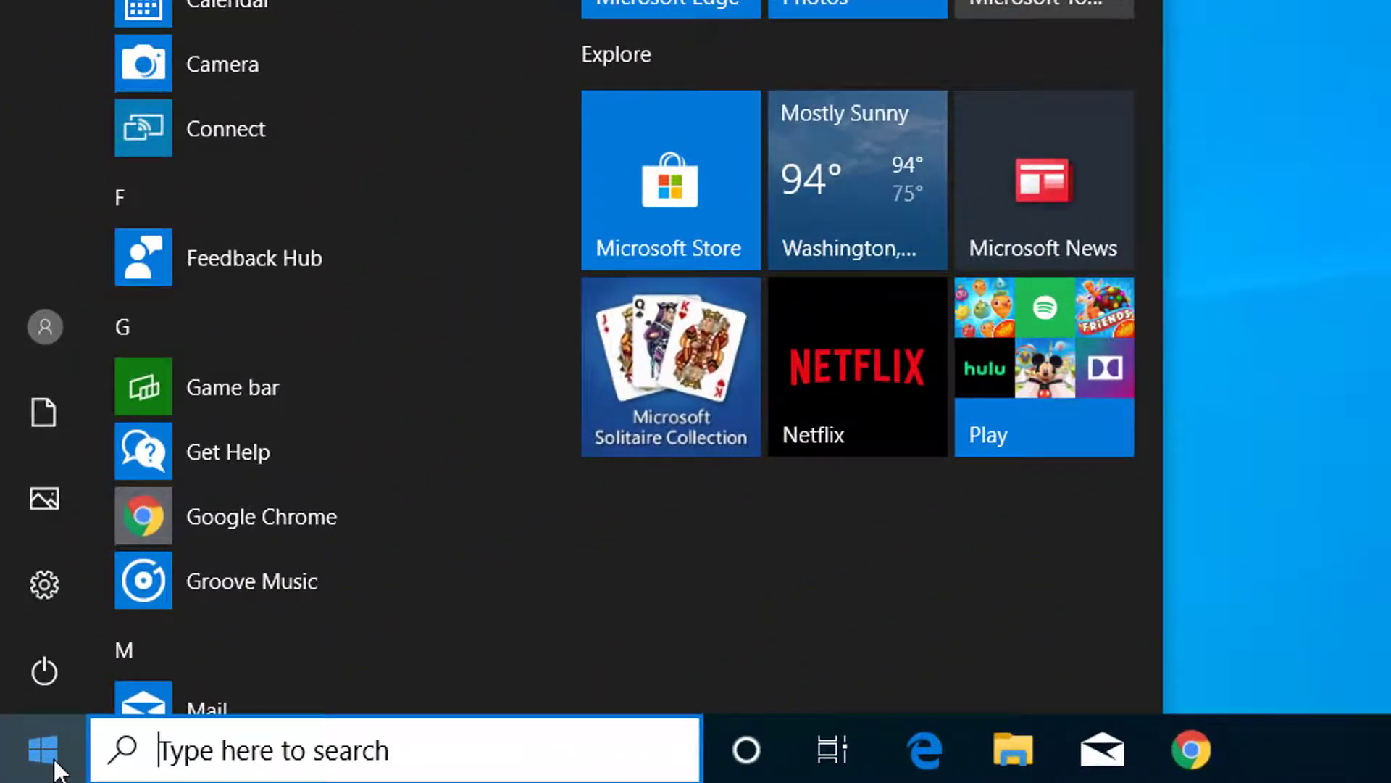
text(cmd)
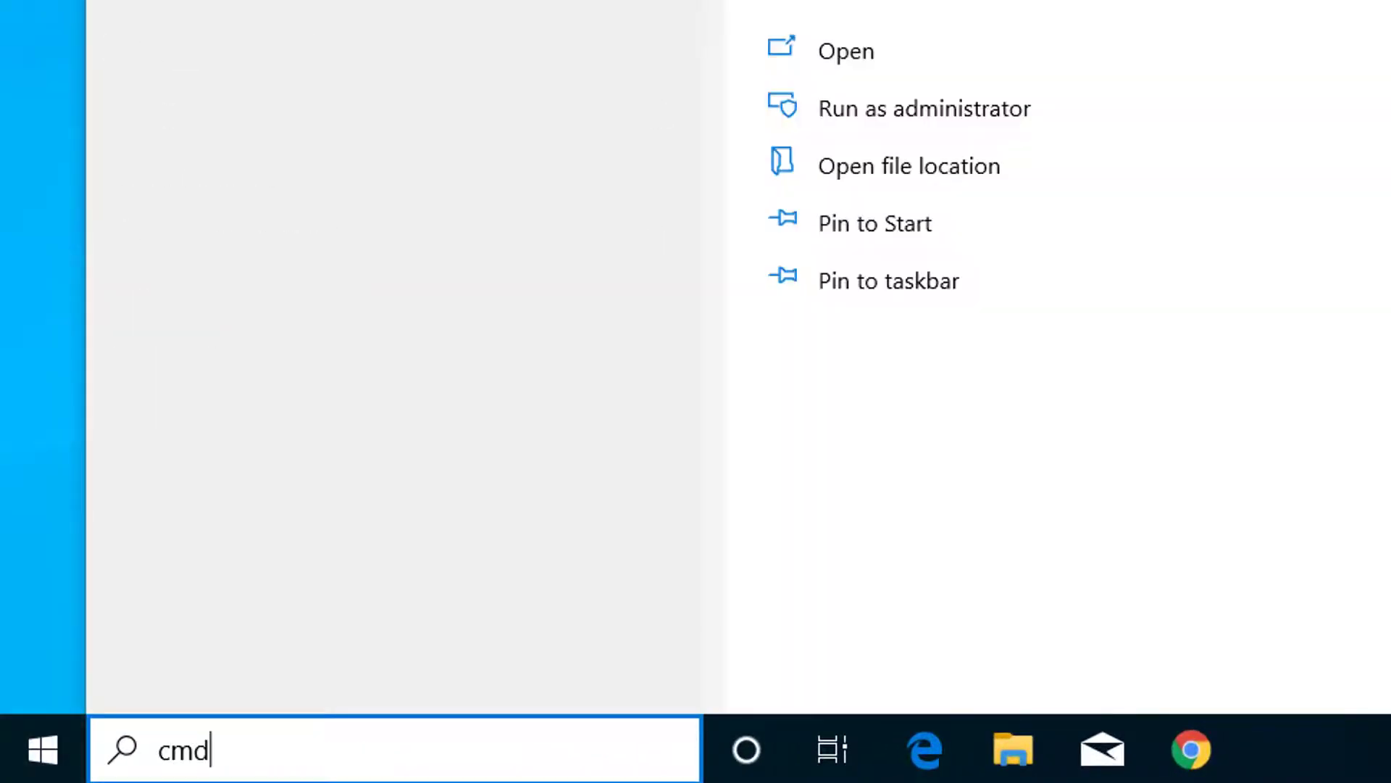
mouse_move(893, 127)
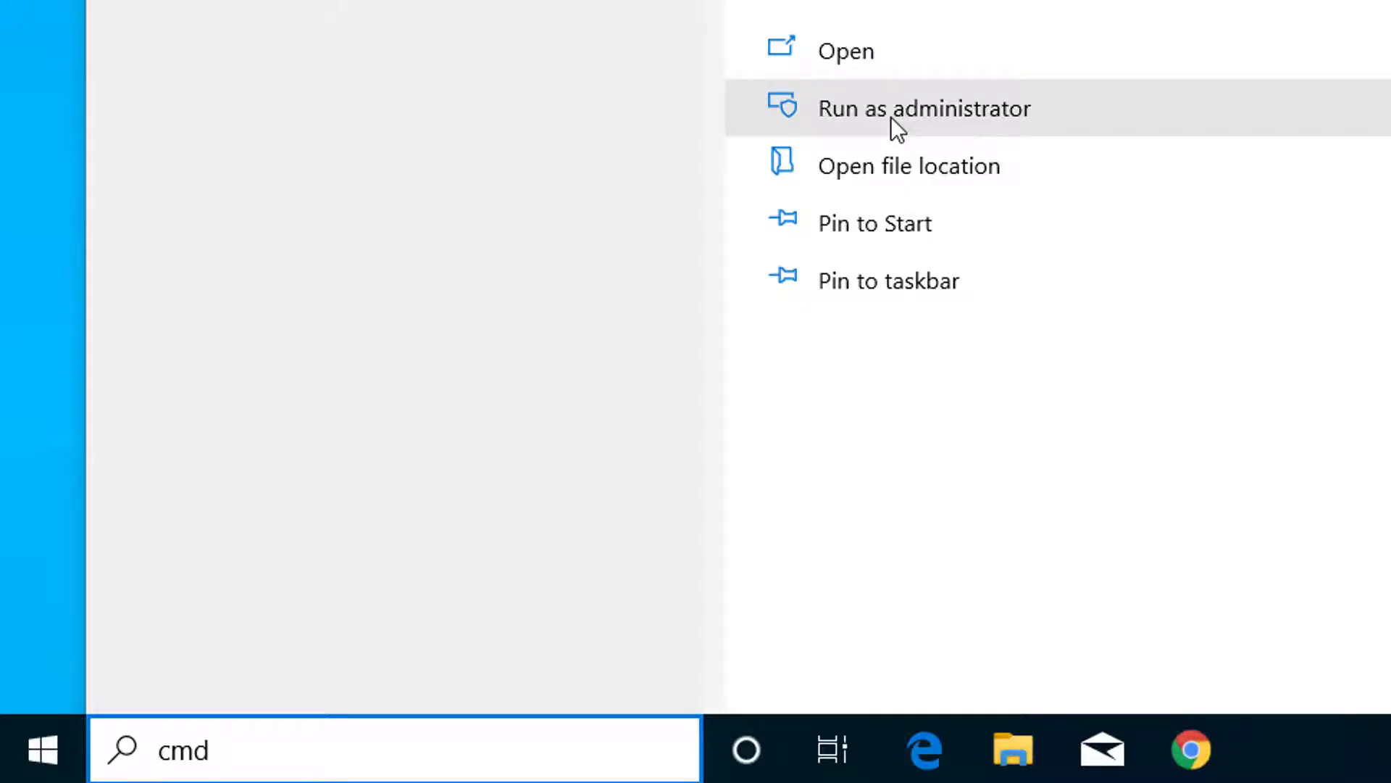
click(923, 107)
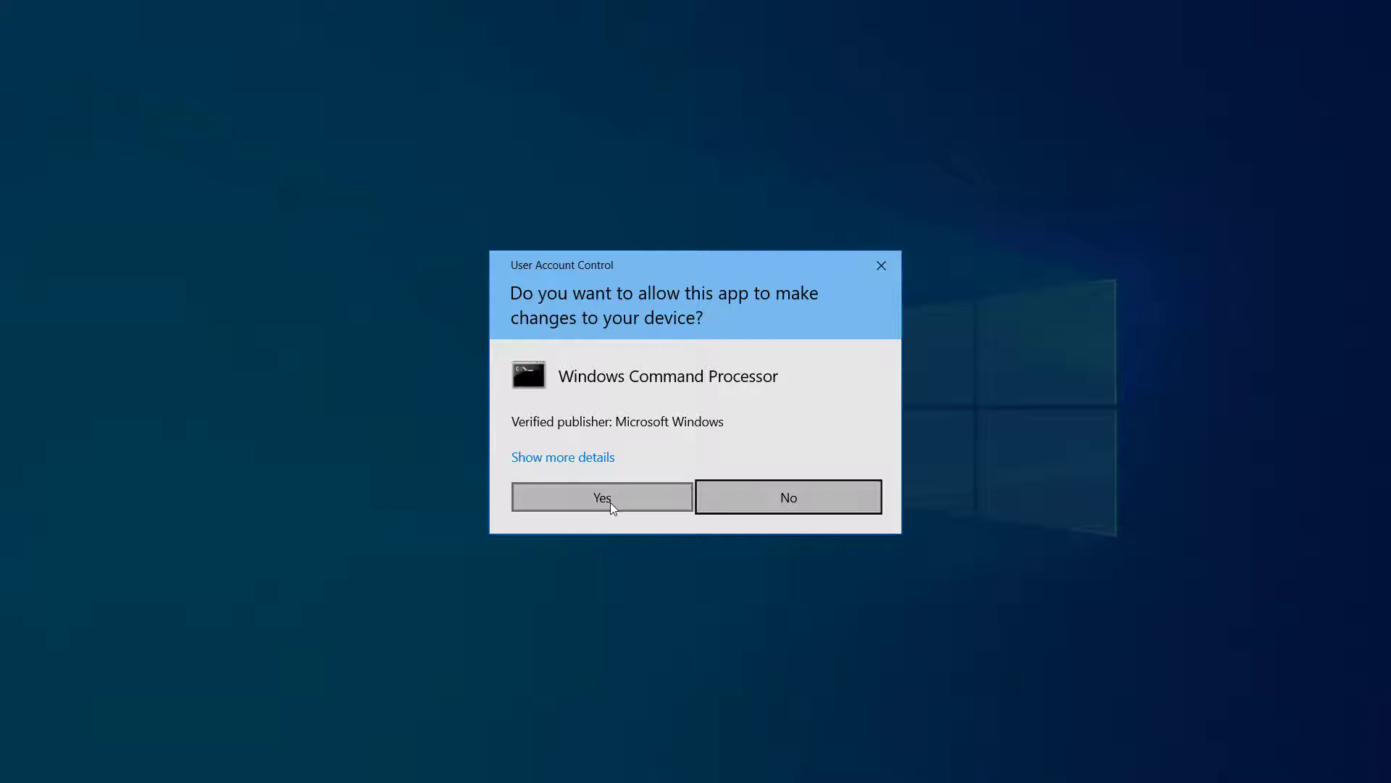
click(601, 497)
text(reg)
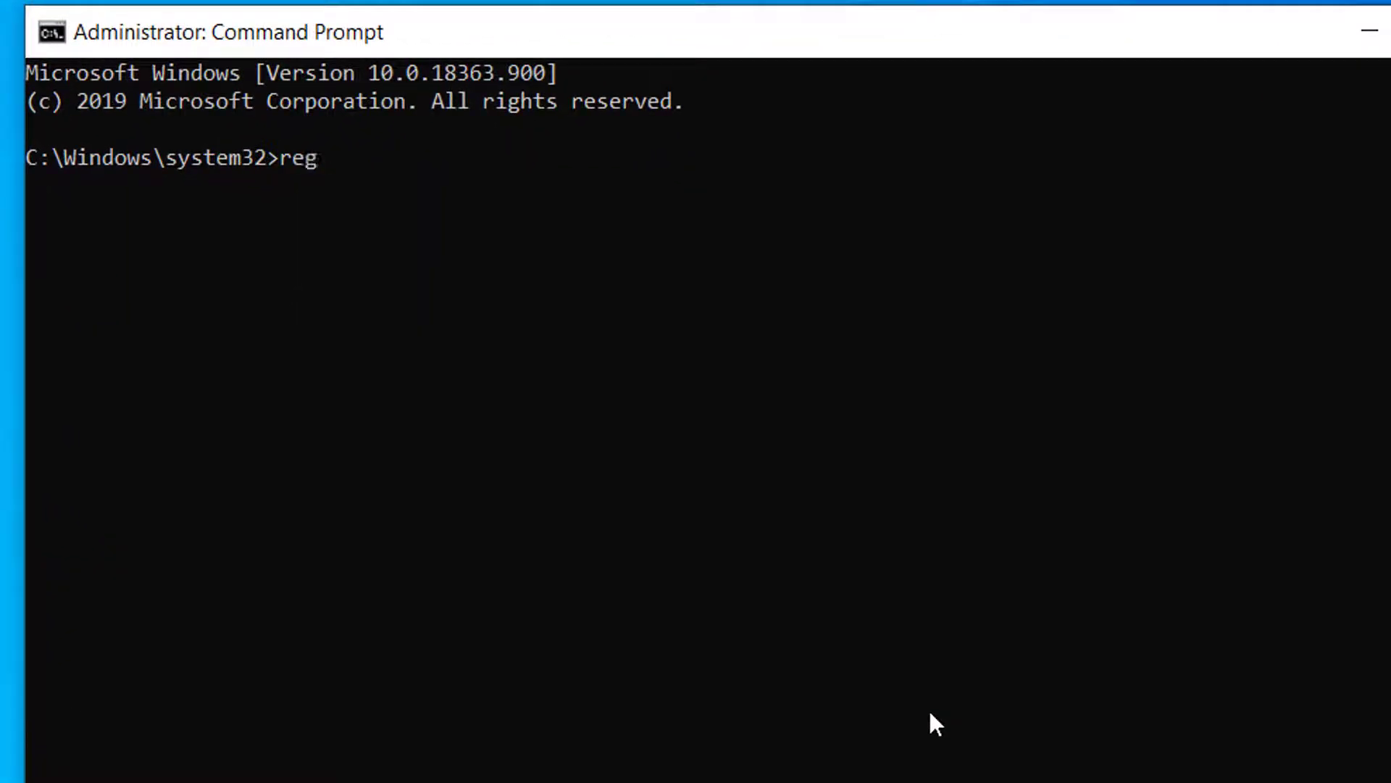
Run 'regsvr32 ExplorerFrame.dll', dismiss its entry-point error, and close Command Prompt
text(svr)
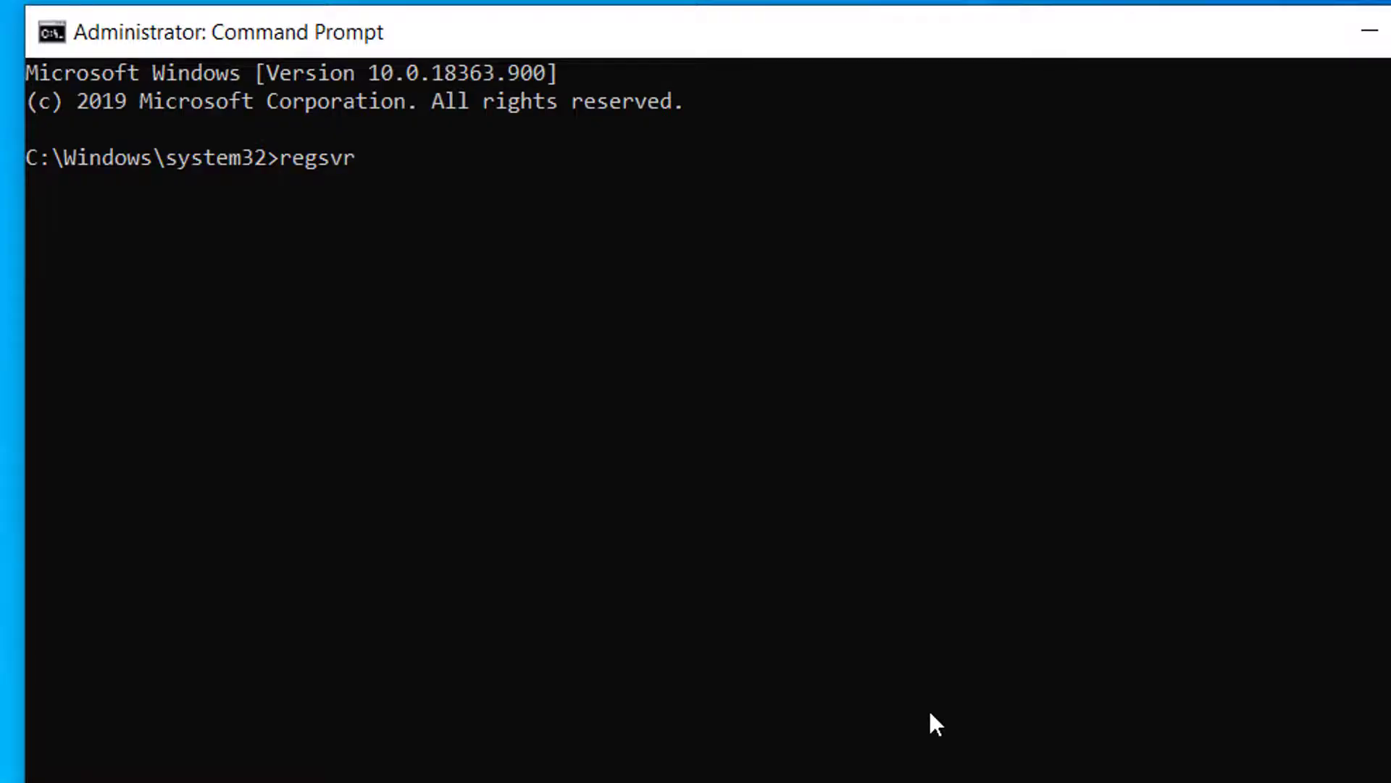
text(32 Explorer)
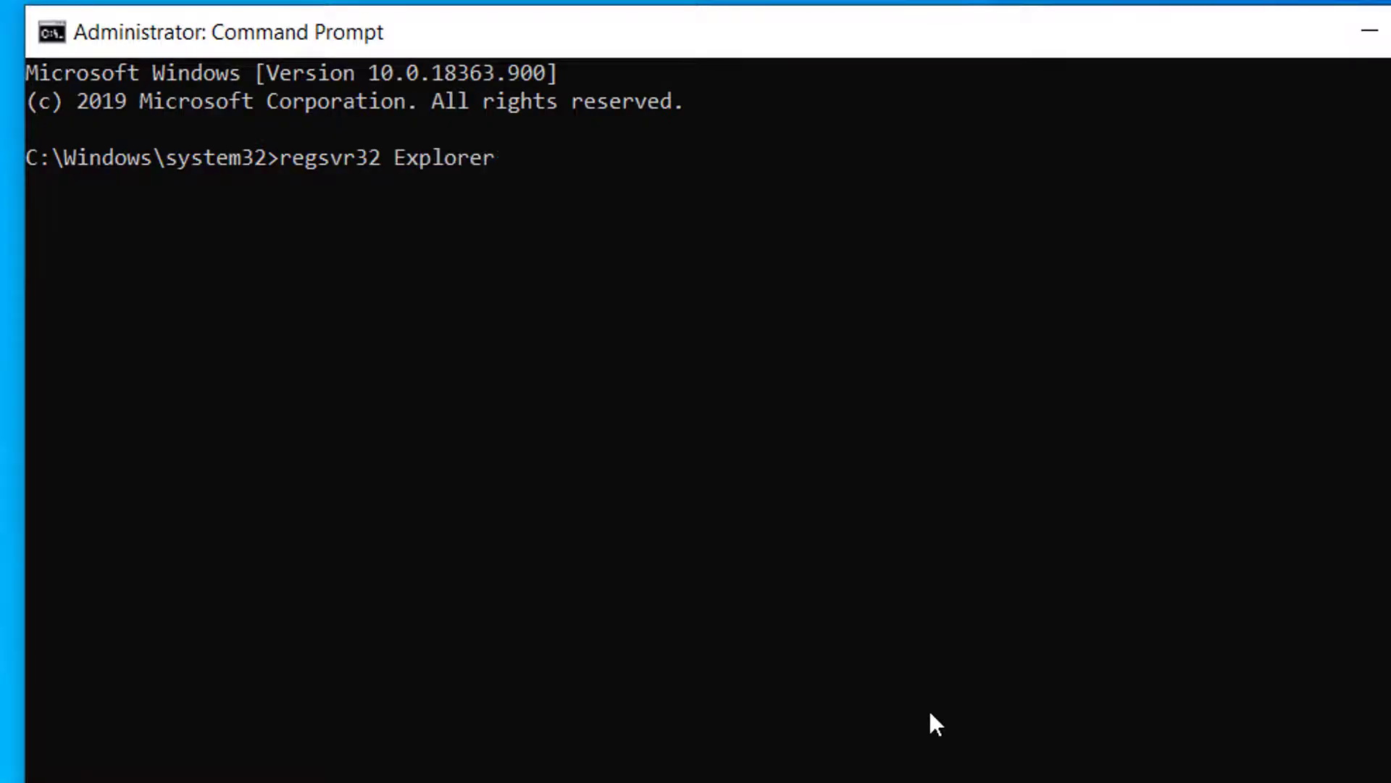
text(Frame.)
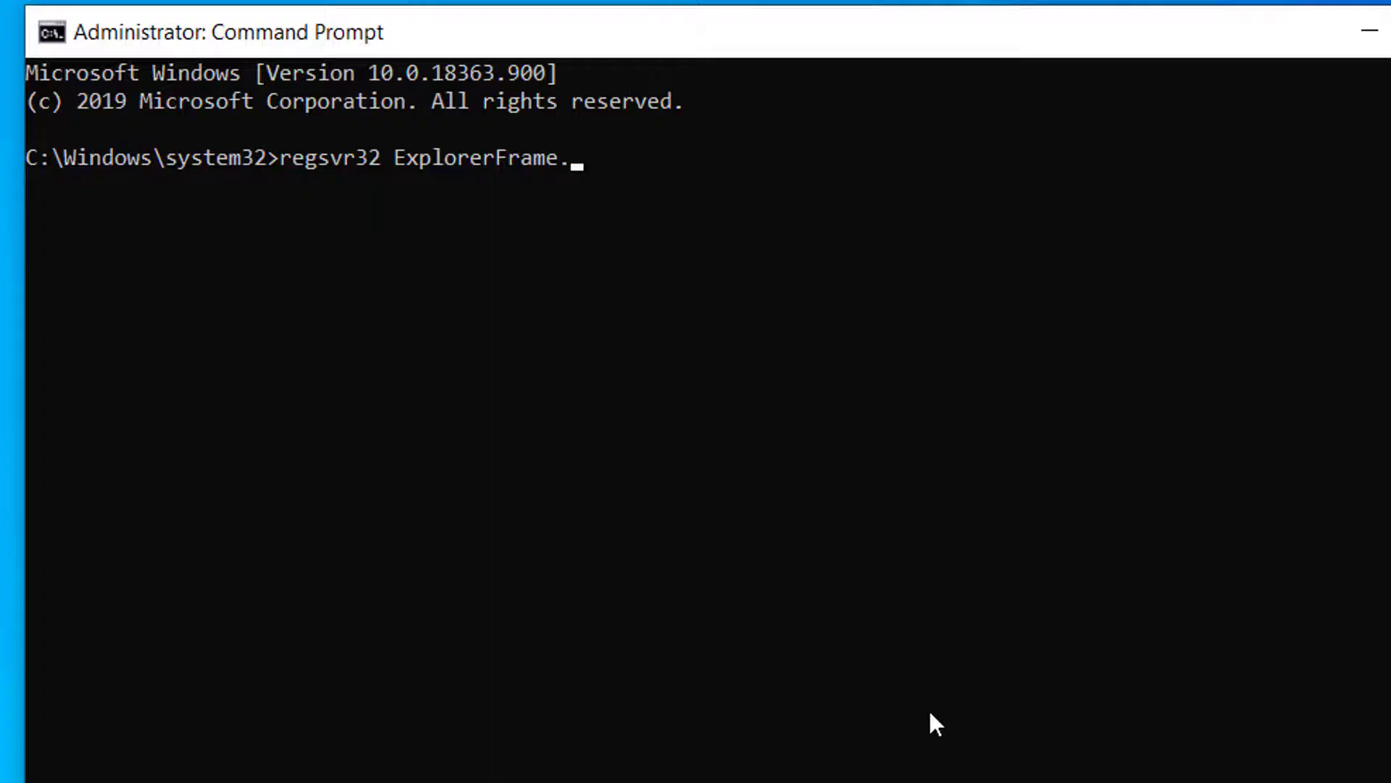
text(dll)
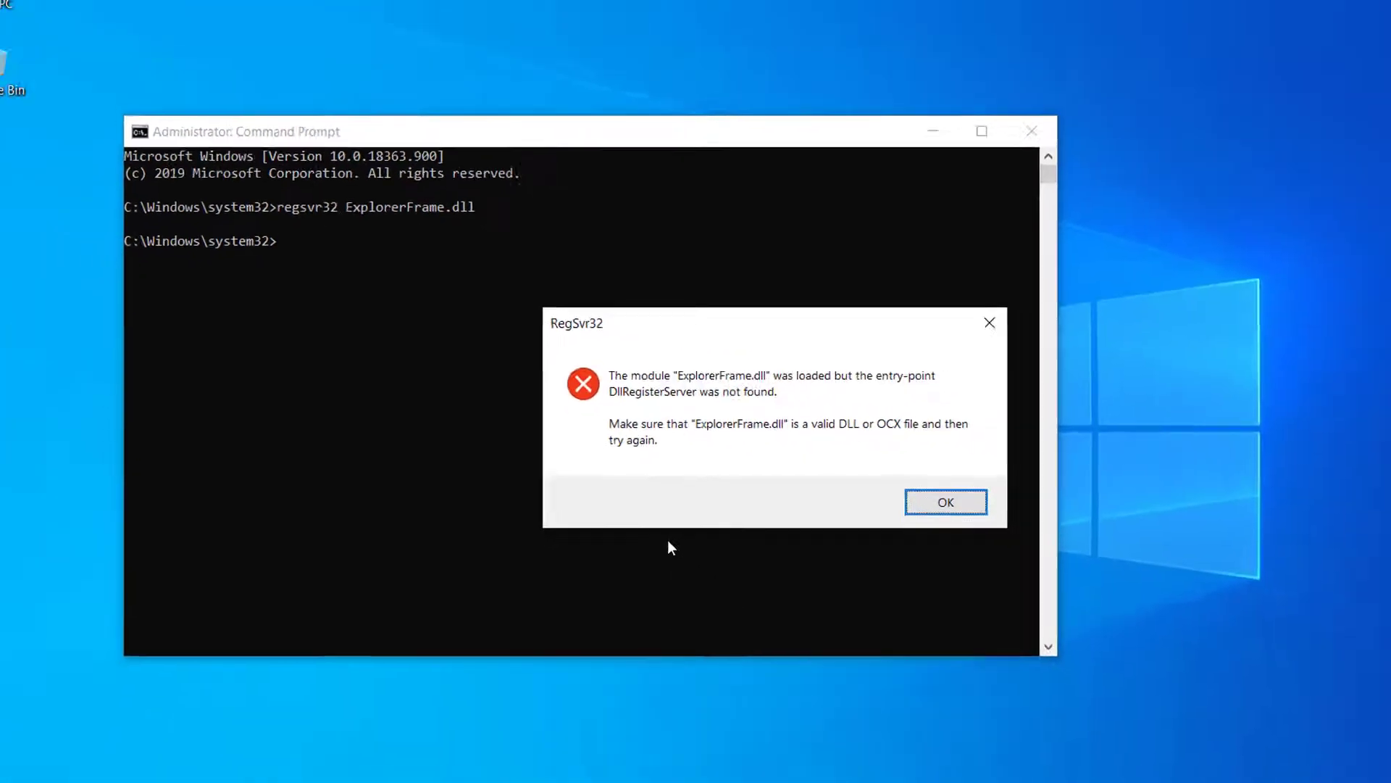
click(947, 502)
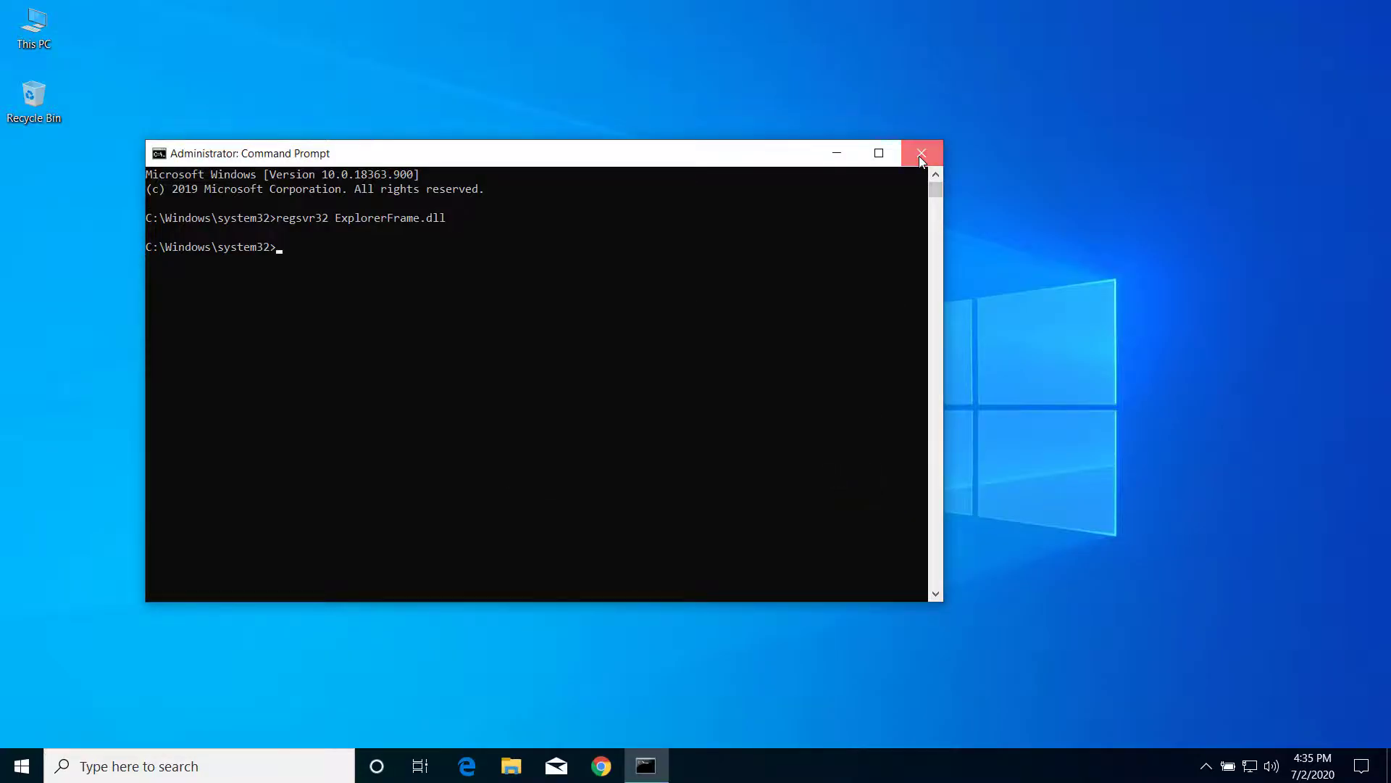
click(921, 153)
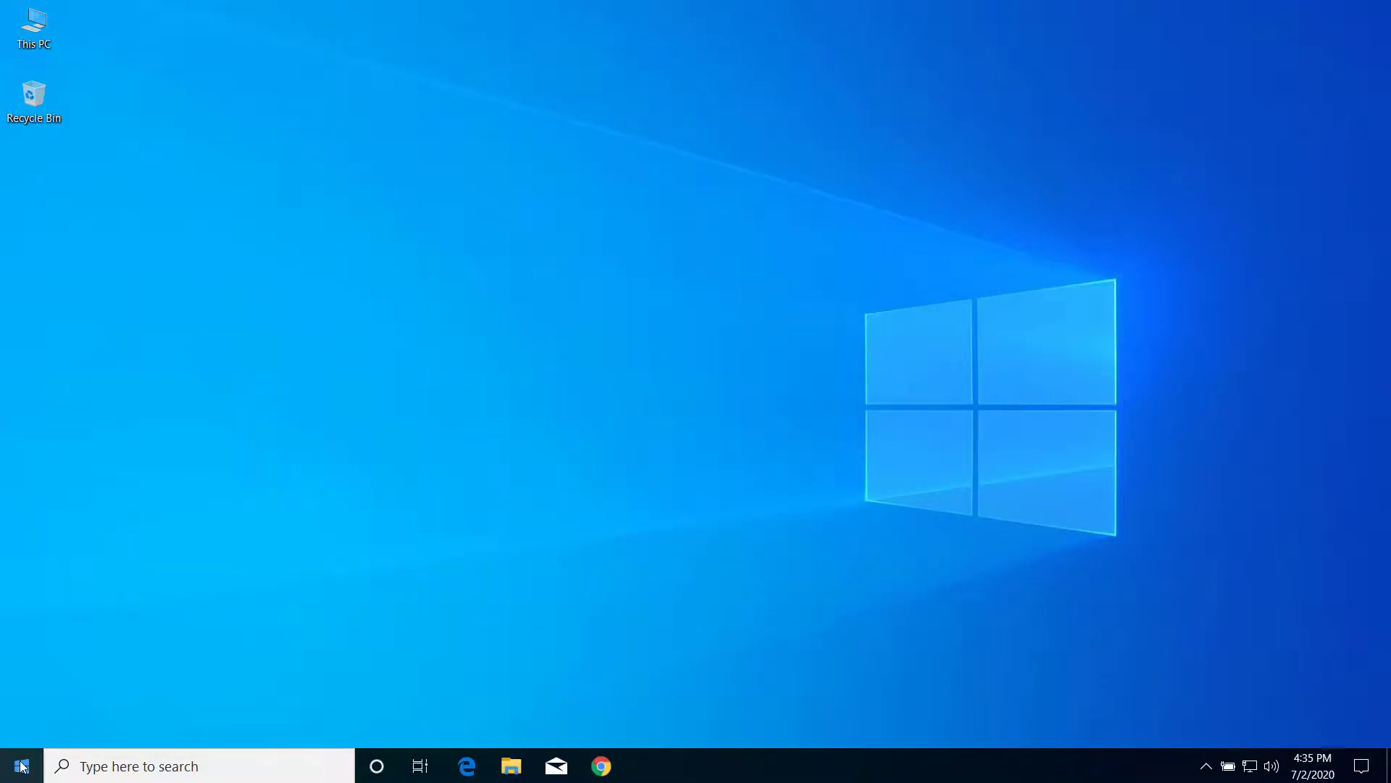
Reset Default apps to Microsoft defaults in Settings > Apps, close Settings, and reopen Start
click(24, 763)
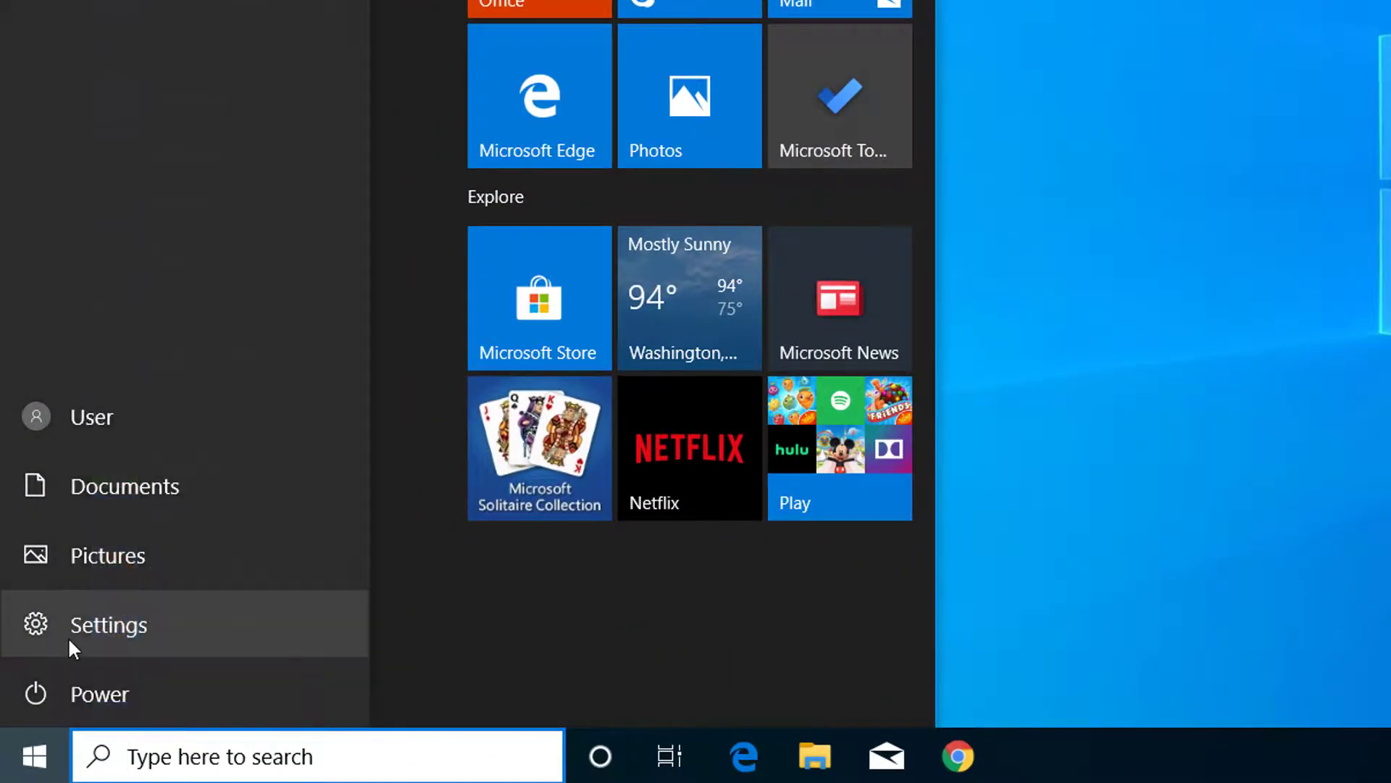
click(108, 625)
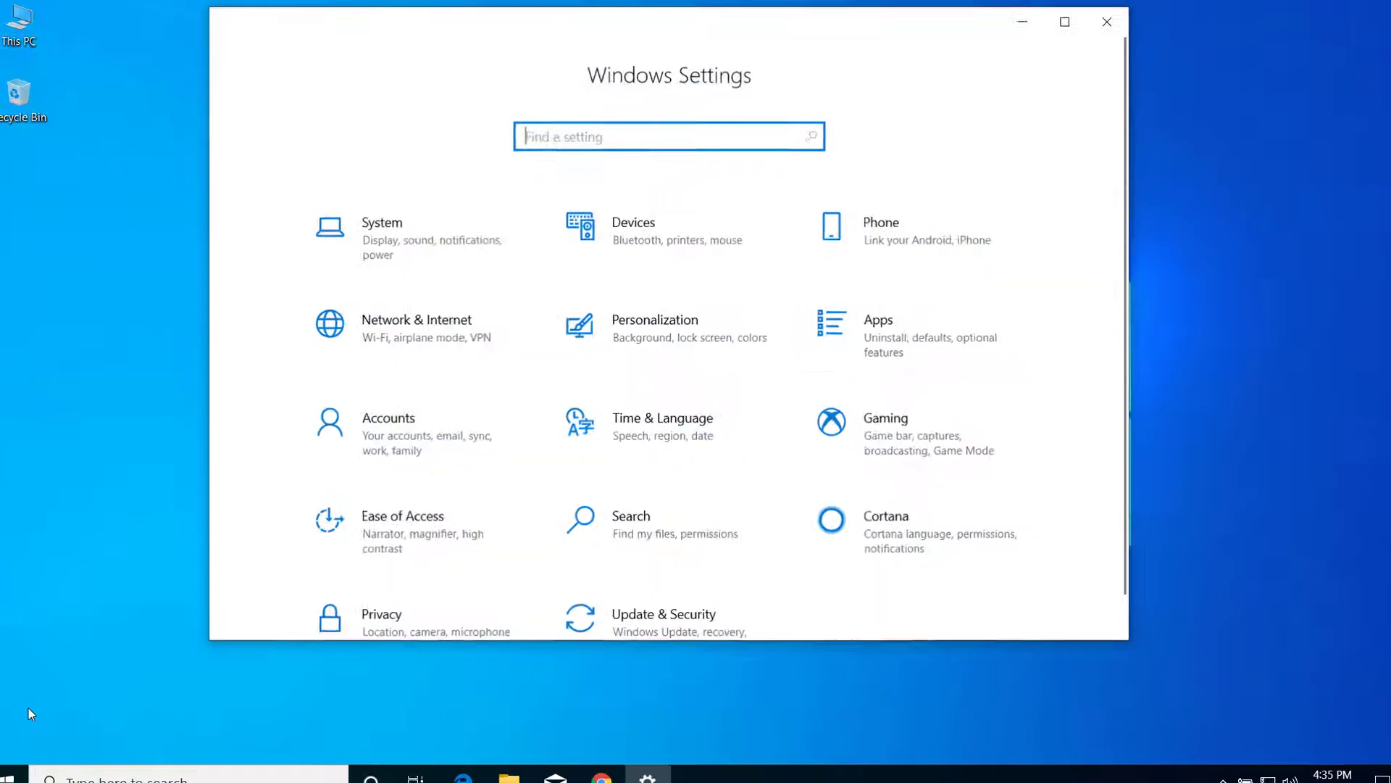
click(878, 320)
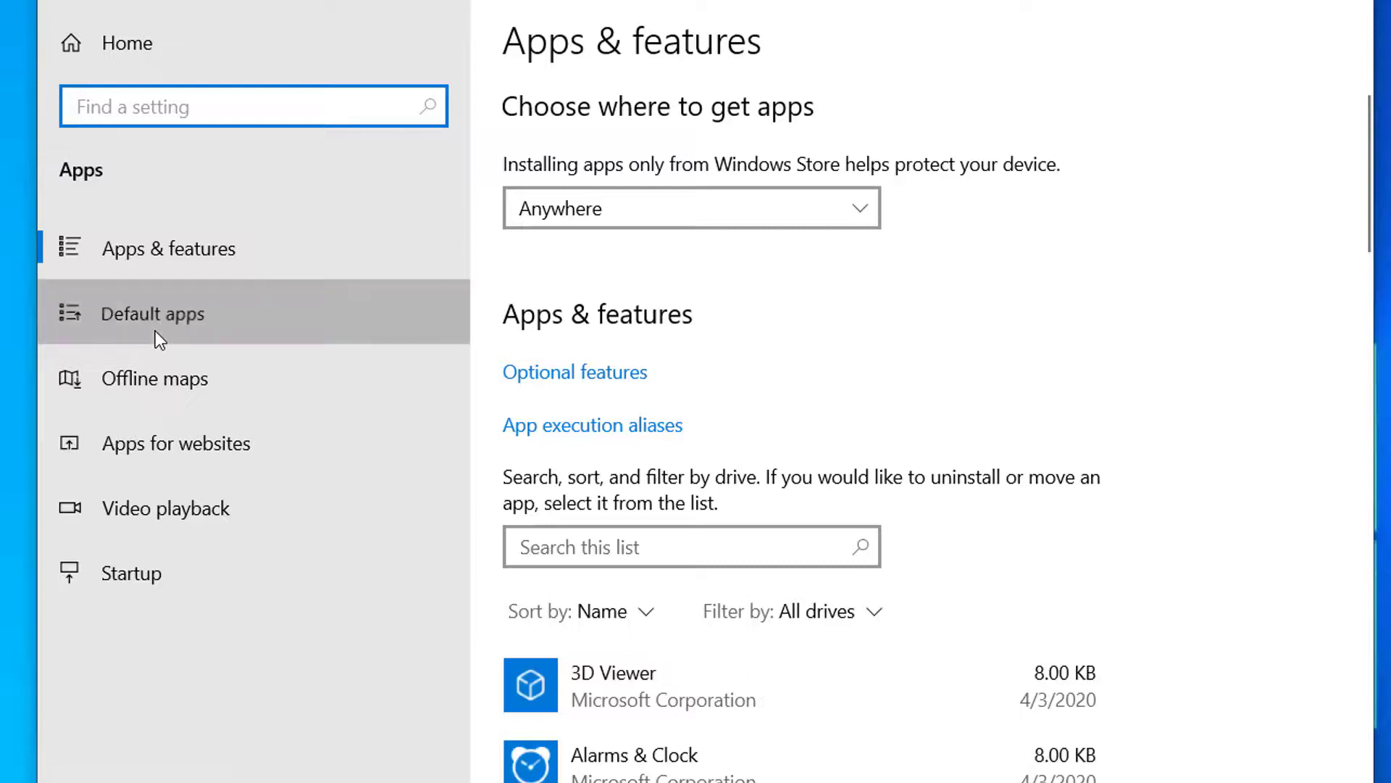
click(152, 314)
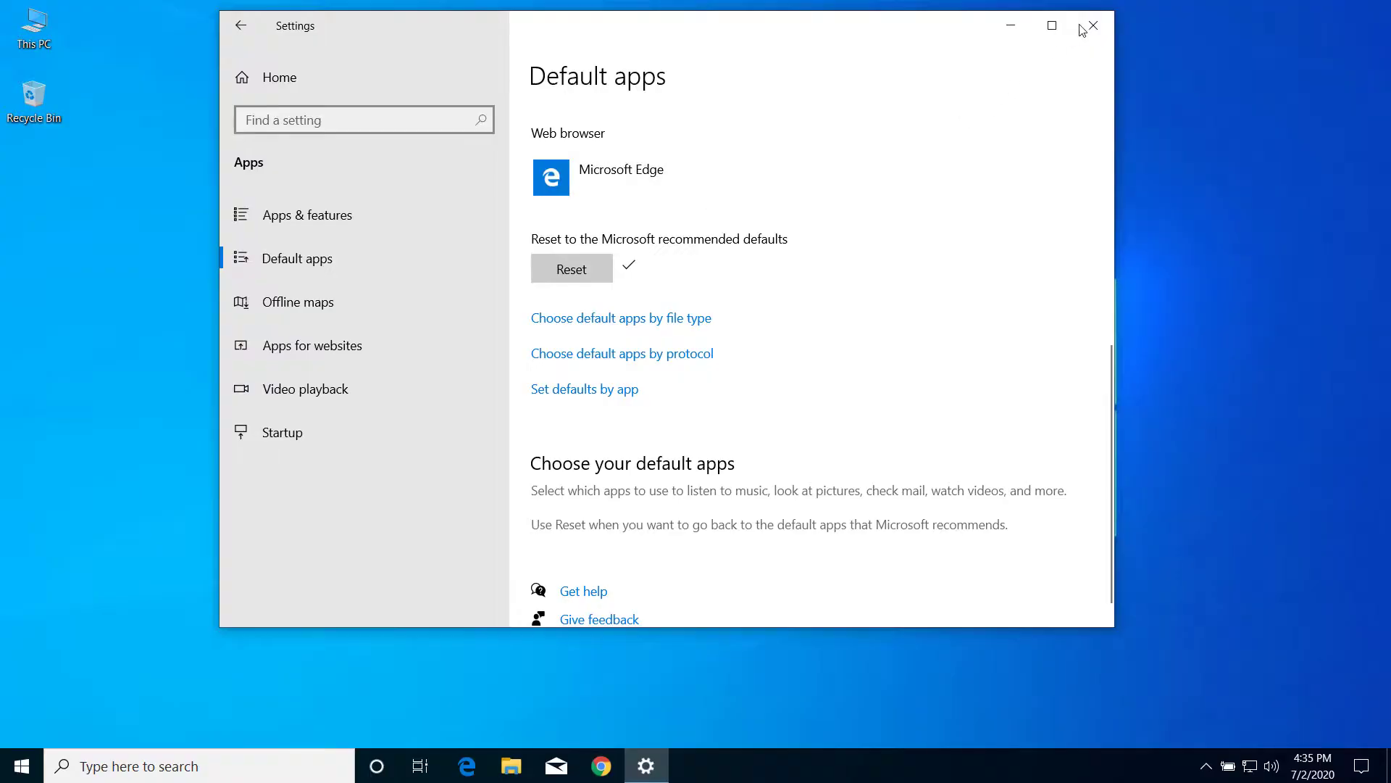
click(1094, 26)
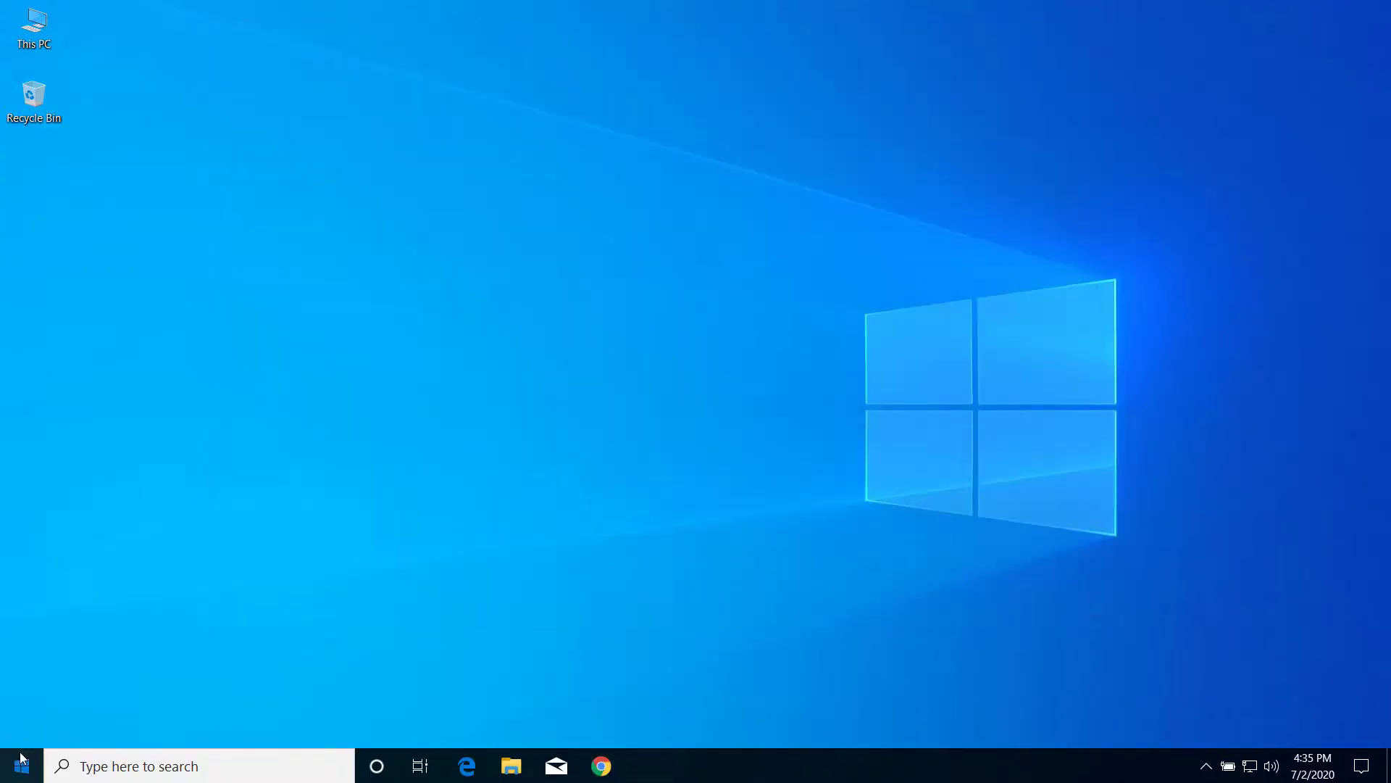
click(18, 765)
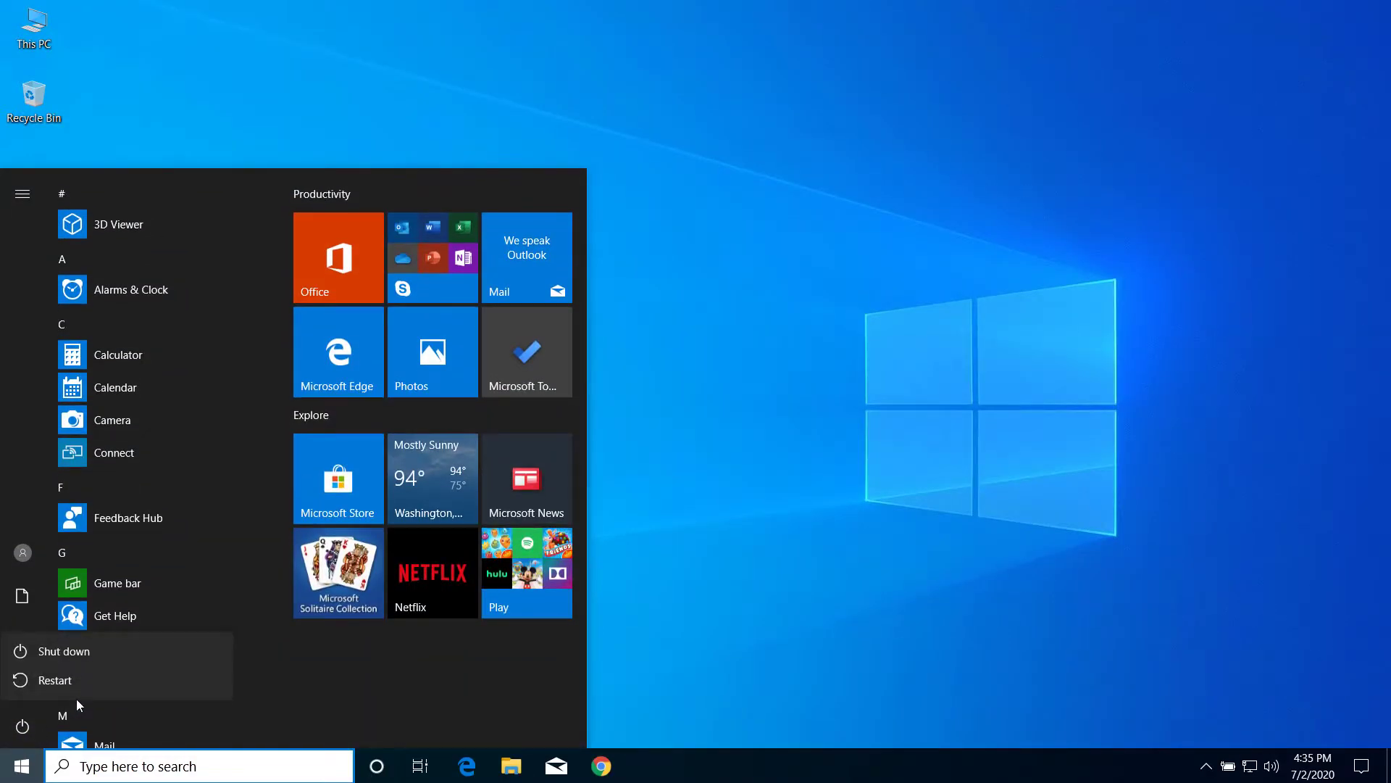